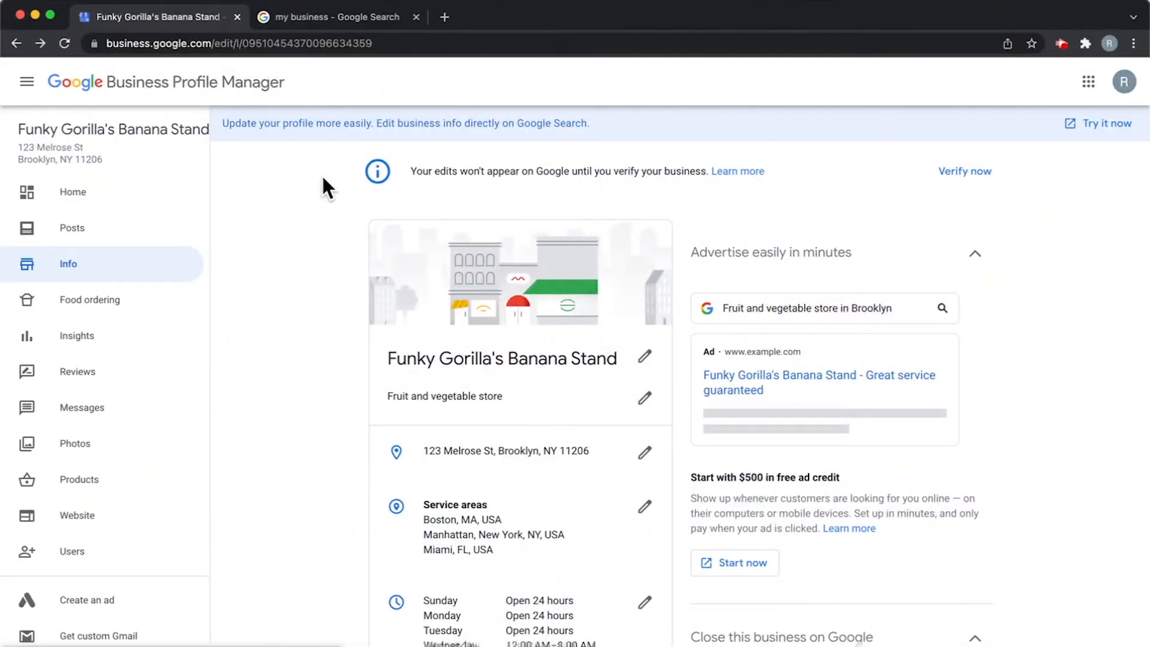
mouse_move(325, 247)
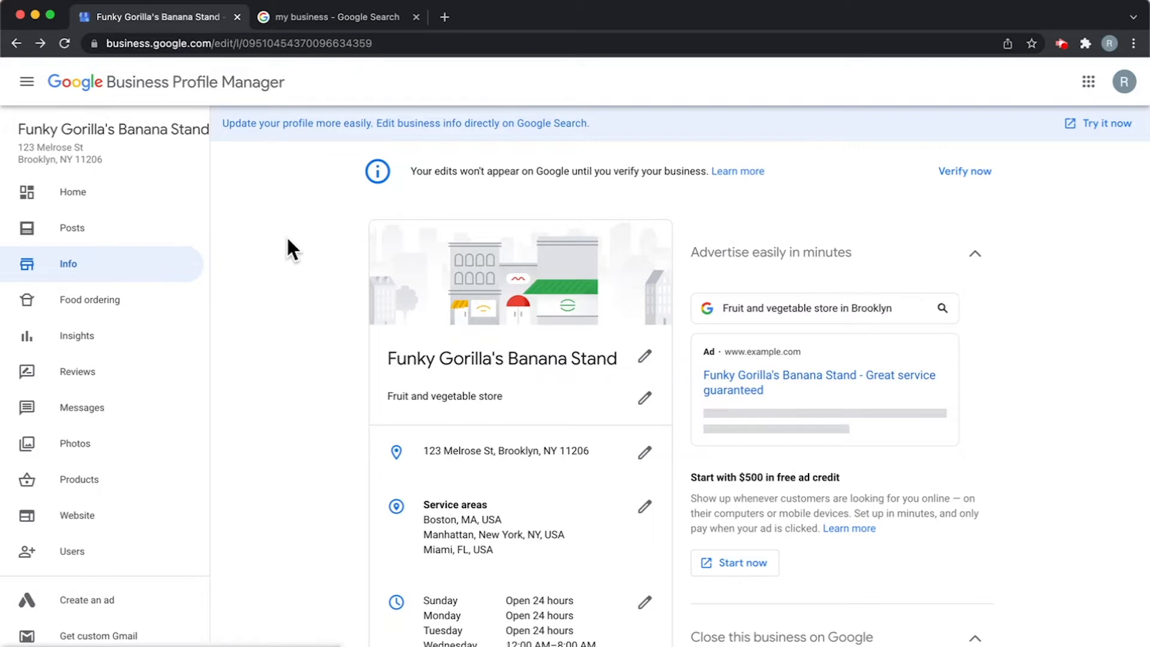
mouse_move(350, 44)
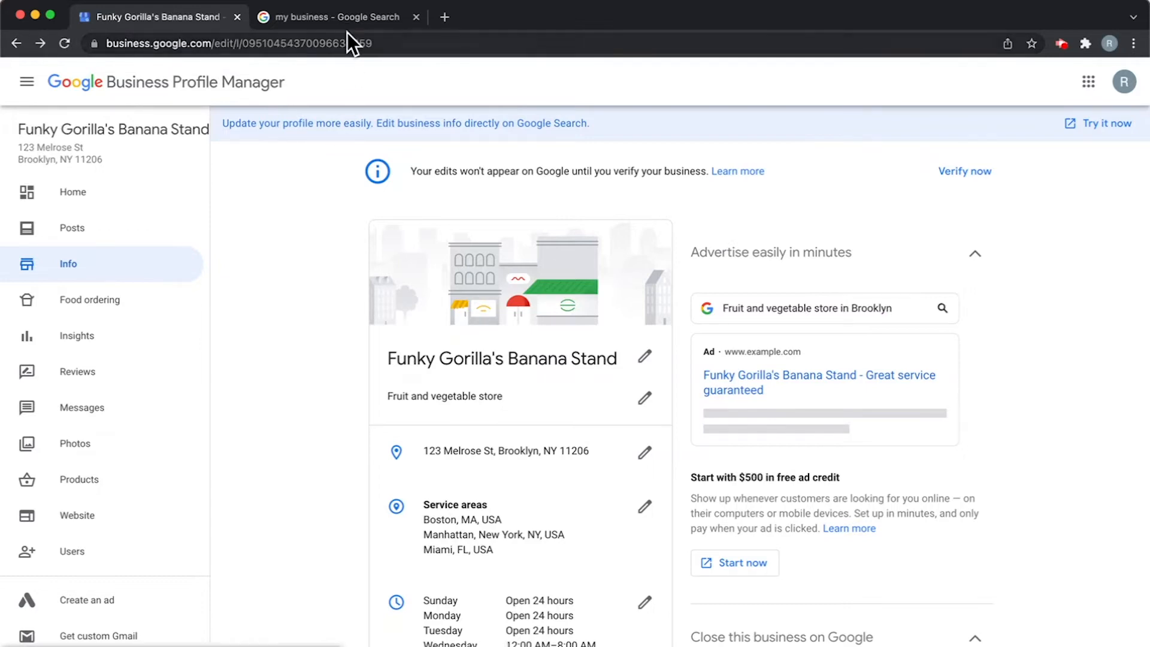
View the my business Google Search results showing the profile, then return to Business Profile Manager
click(338, 15)
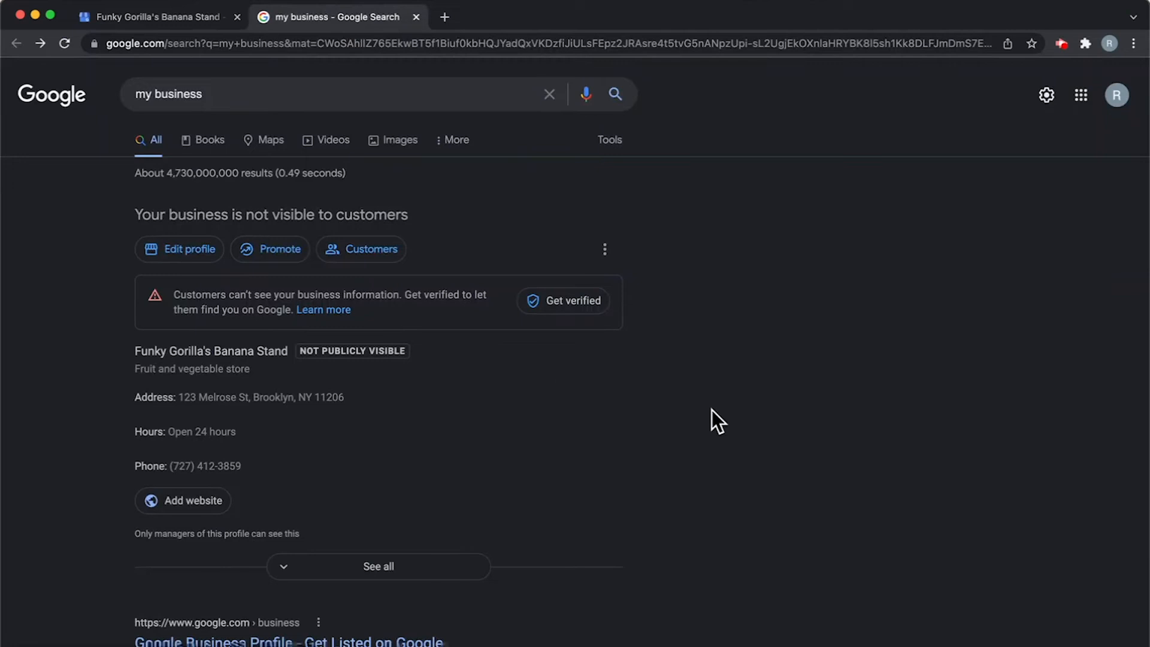
mouse_move(240, 374)
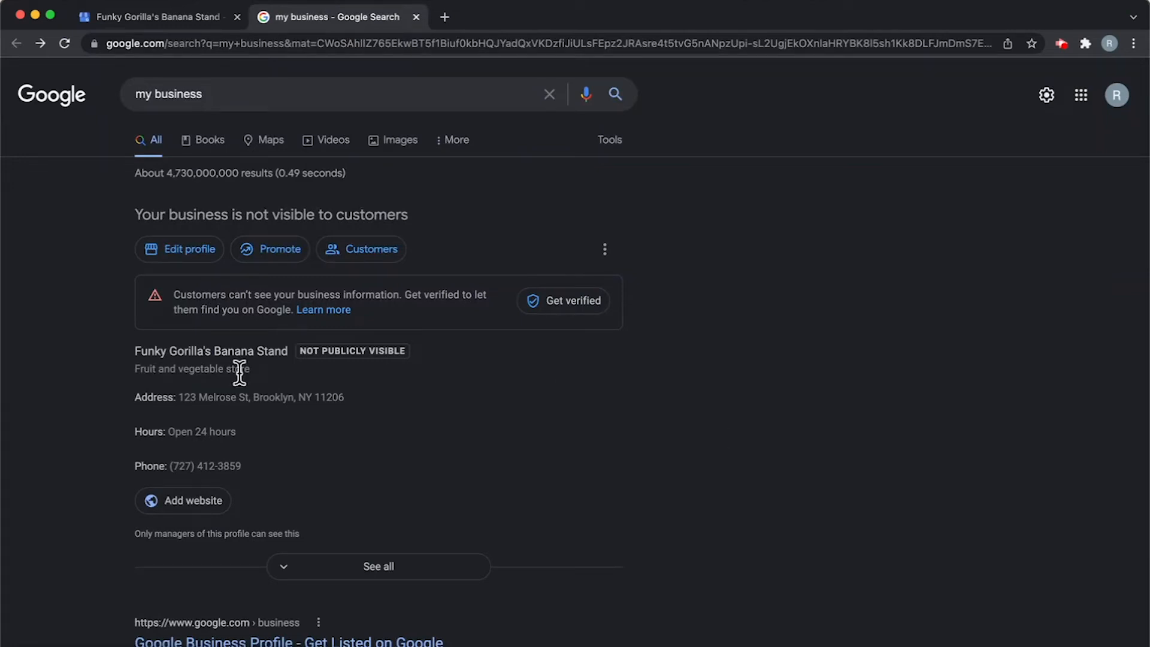
mouse_move(262, 416)
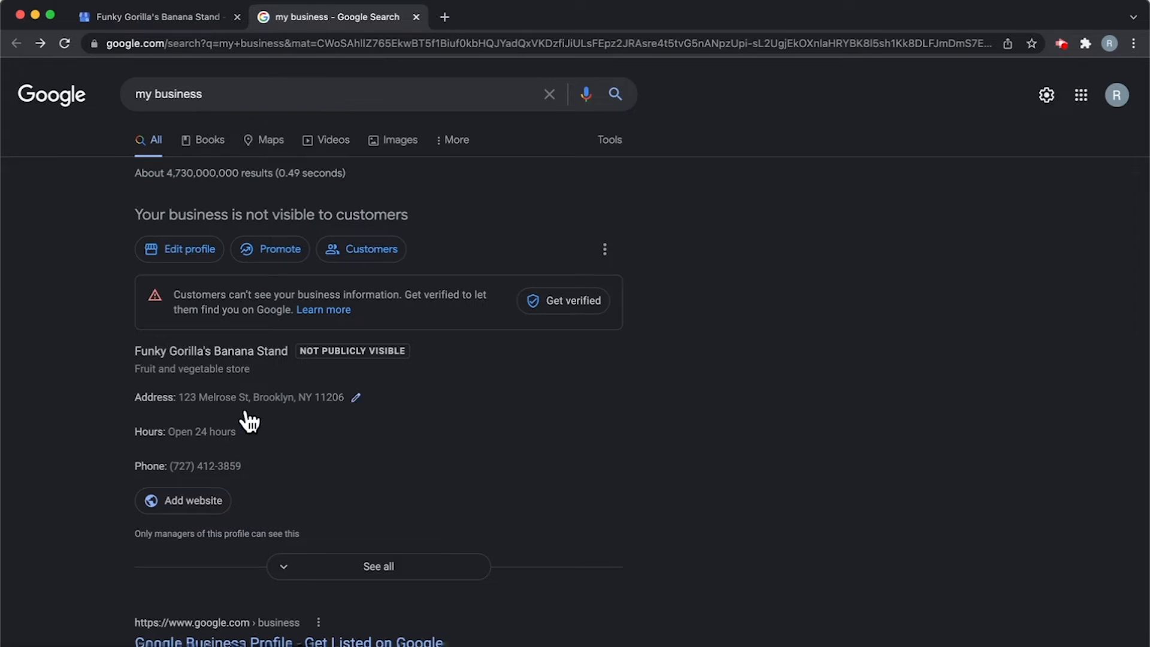
mouse_move(338, 87)
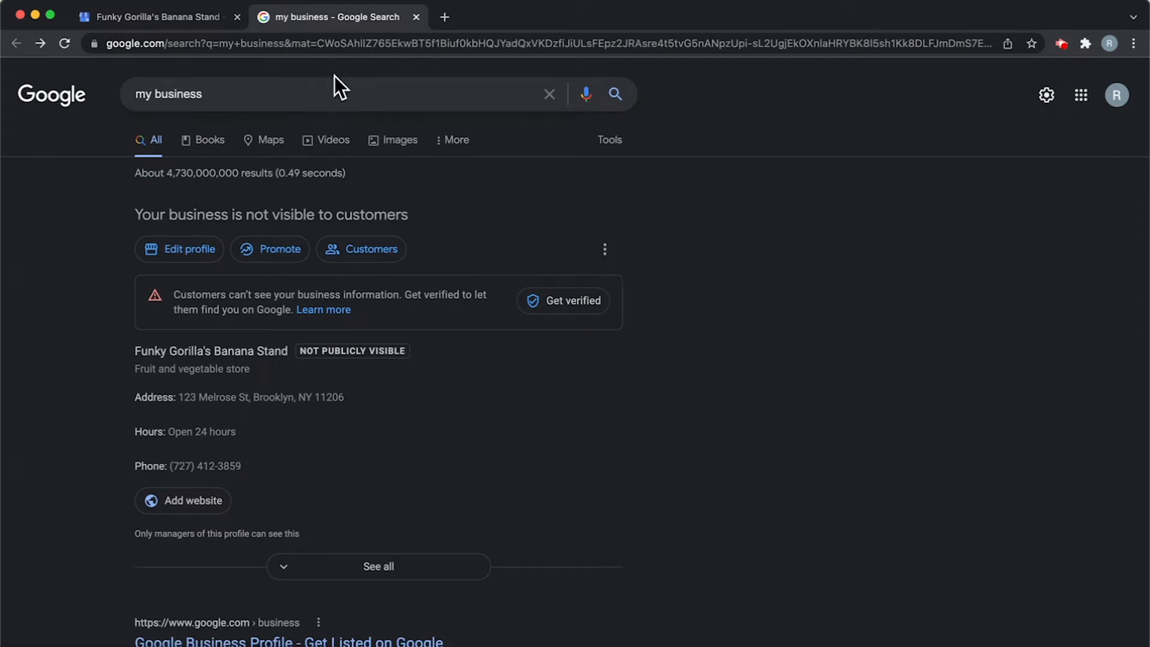
mouse_move(1125, 148)
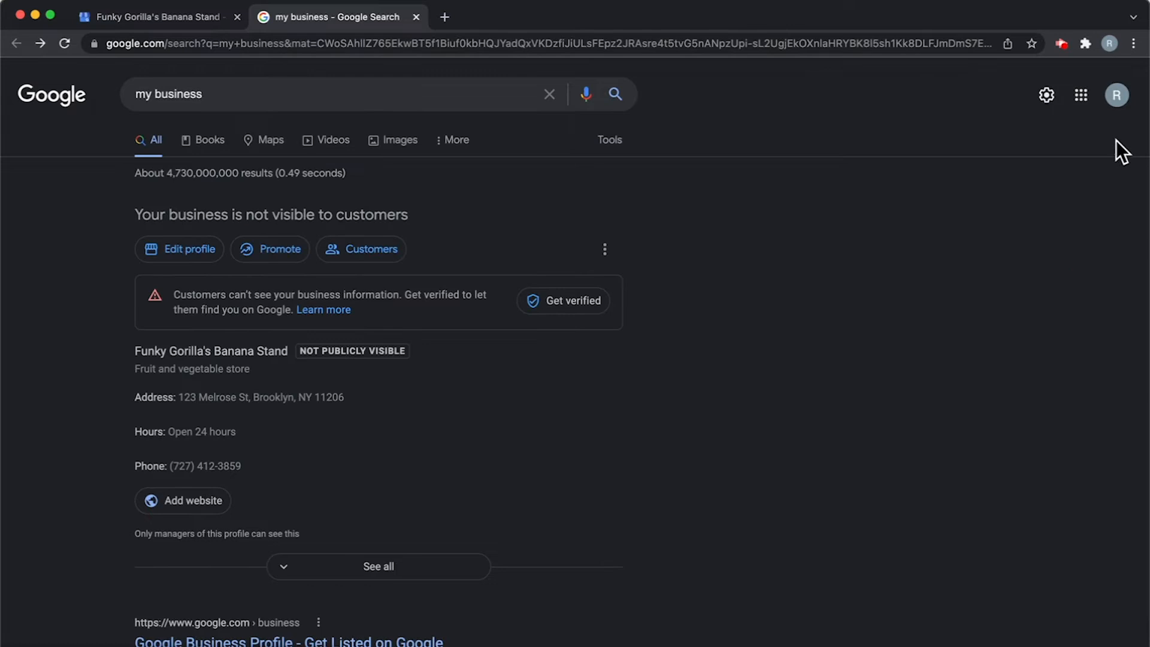
mouse_move(1117, 93)
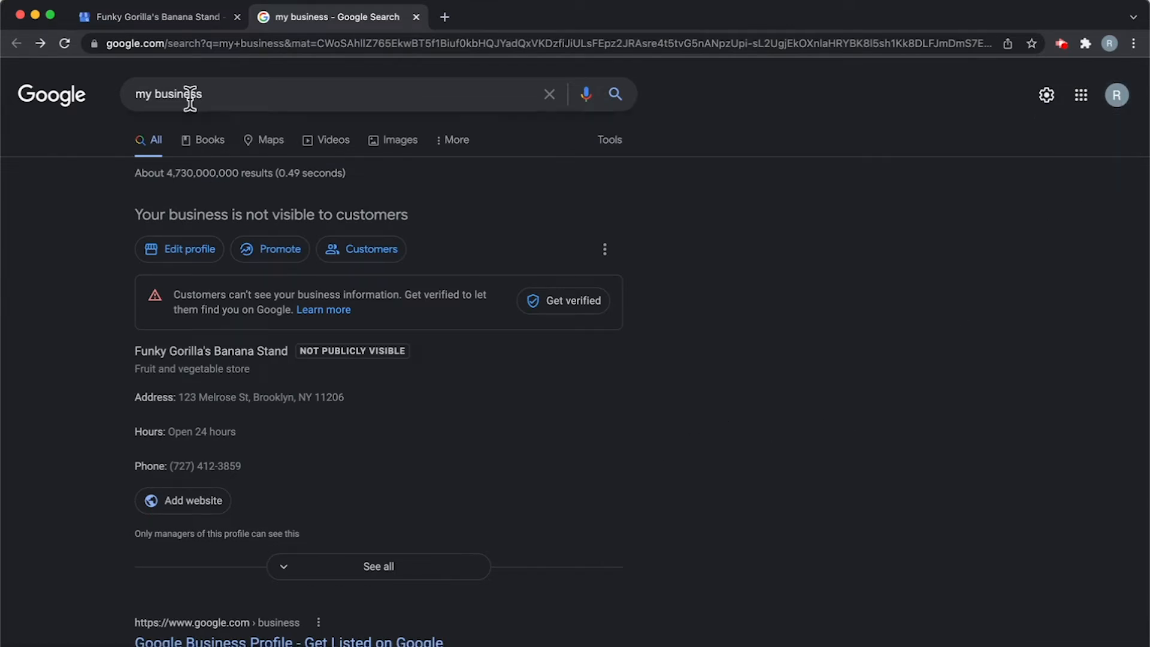
click(154, 17)
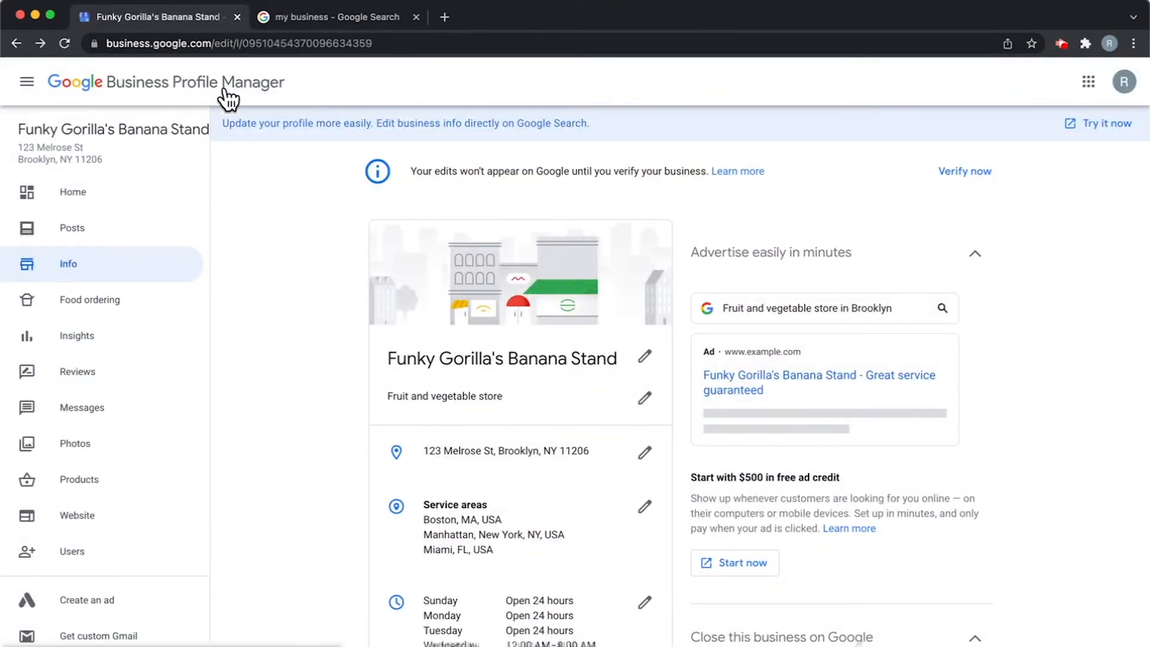
mouse_move(254, 391)
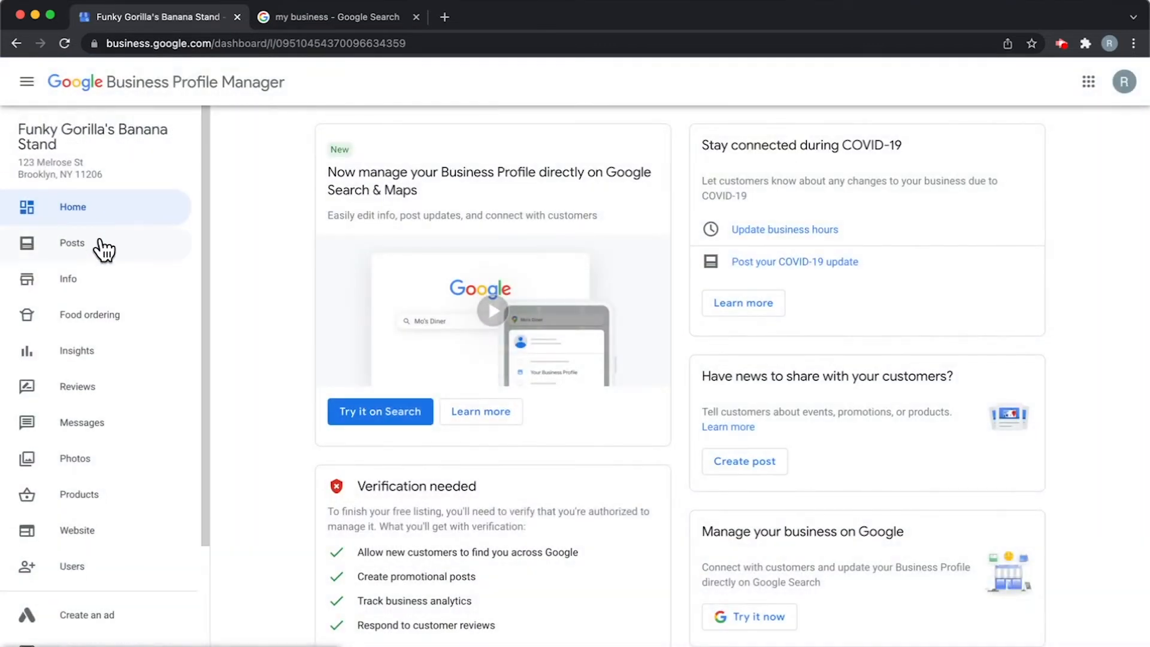
mouse_move(69, 285)
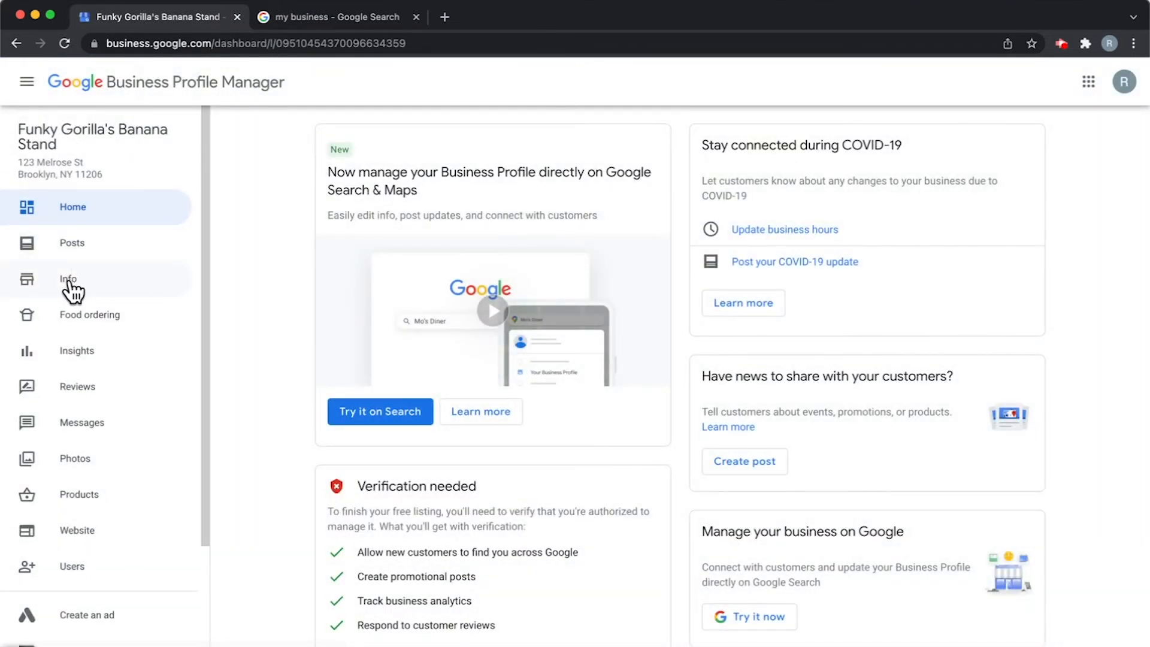
click(68, 280)
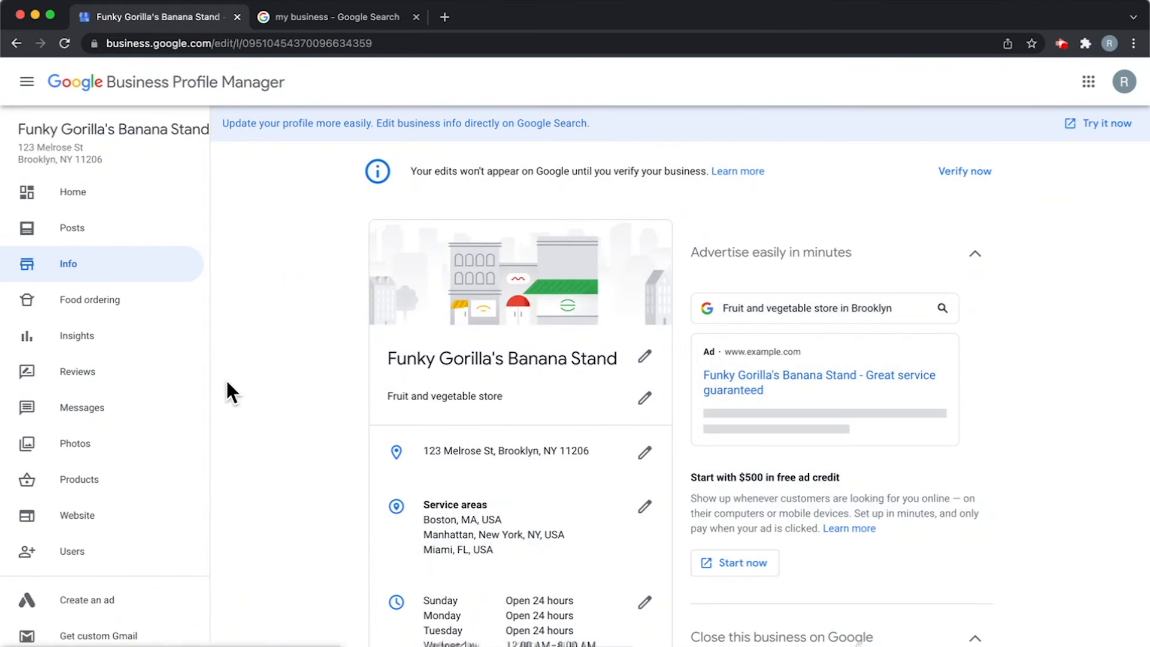
mouse_move(253, 375)
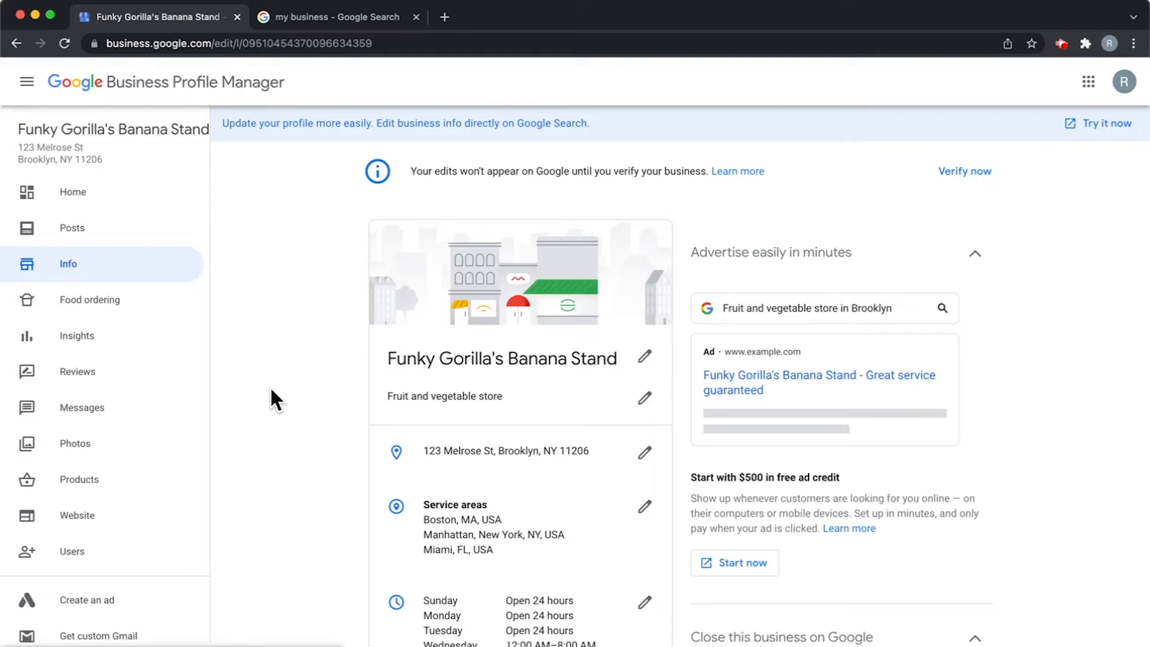
mouse_move(403, 447)
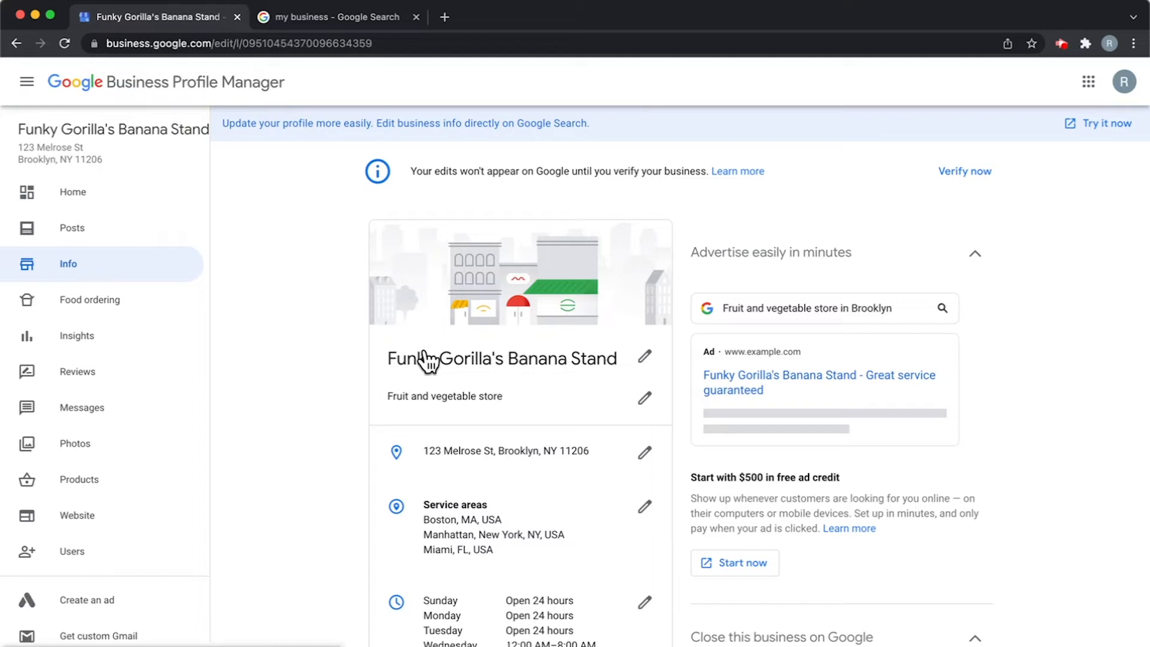
mouse_move(273, 420)
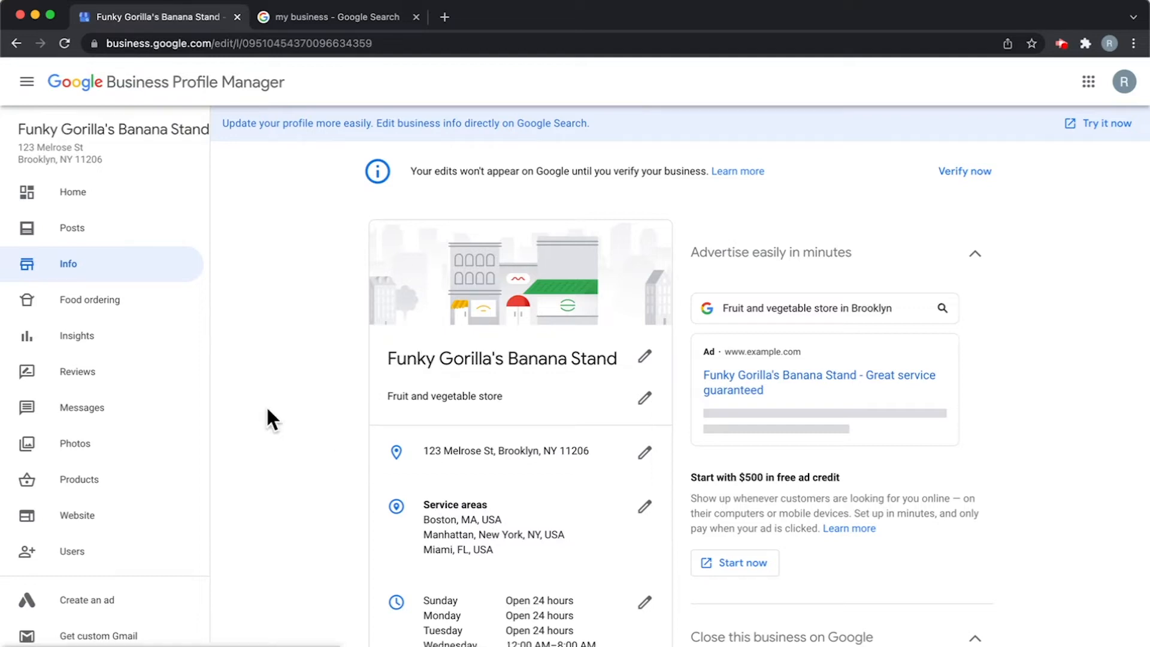
mouse_move(220, 405)
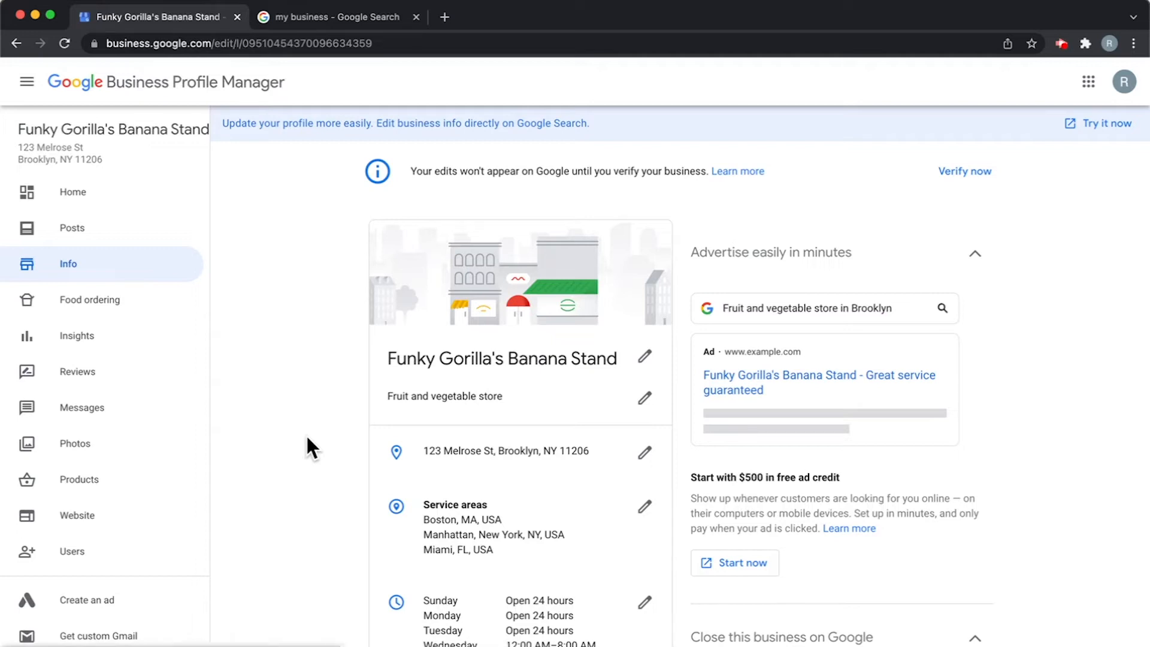
mouse_move(470, 483)
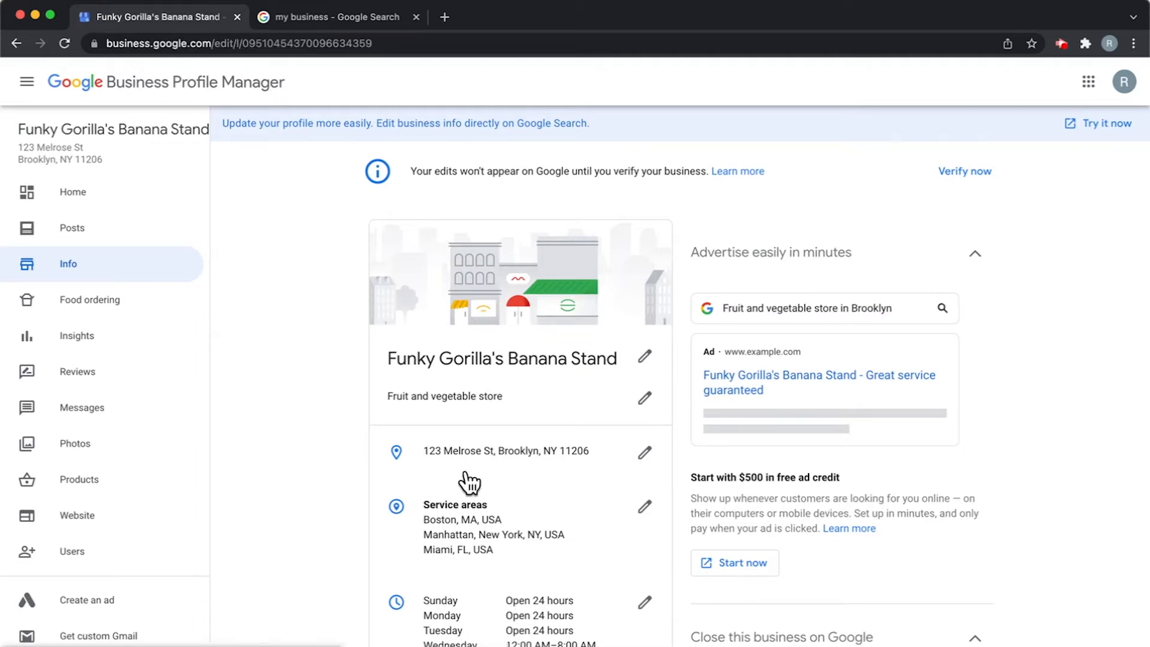
mouse_move(529, 463)
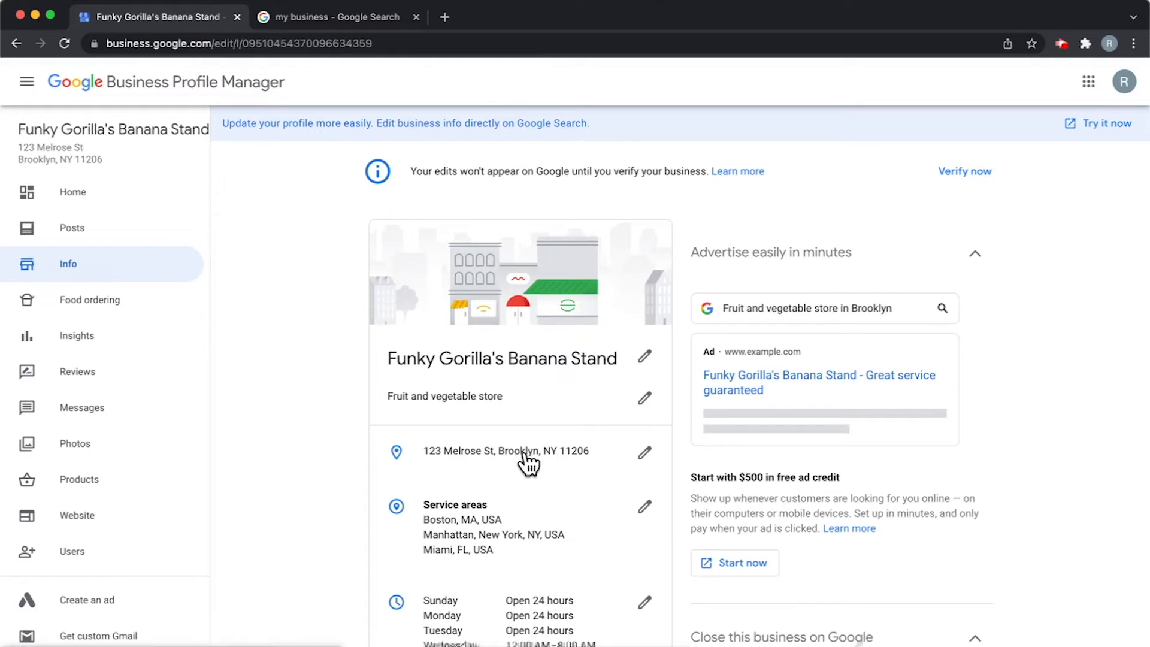
Bring up the Business location editor for 123 Melrose St, Brooklyn, New York 11206
double_click(461, 452)
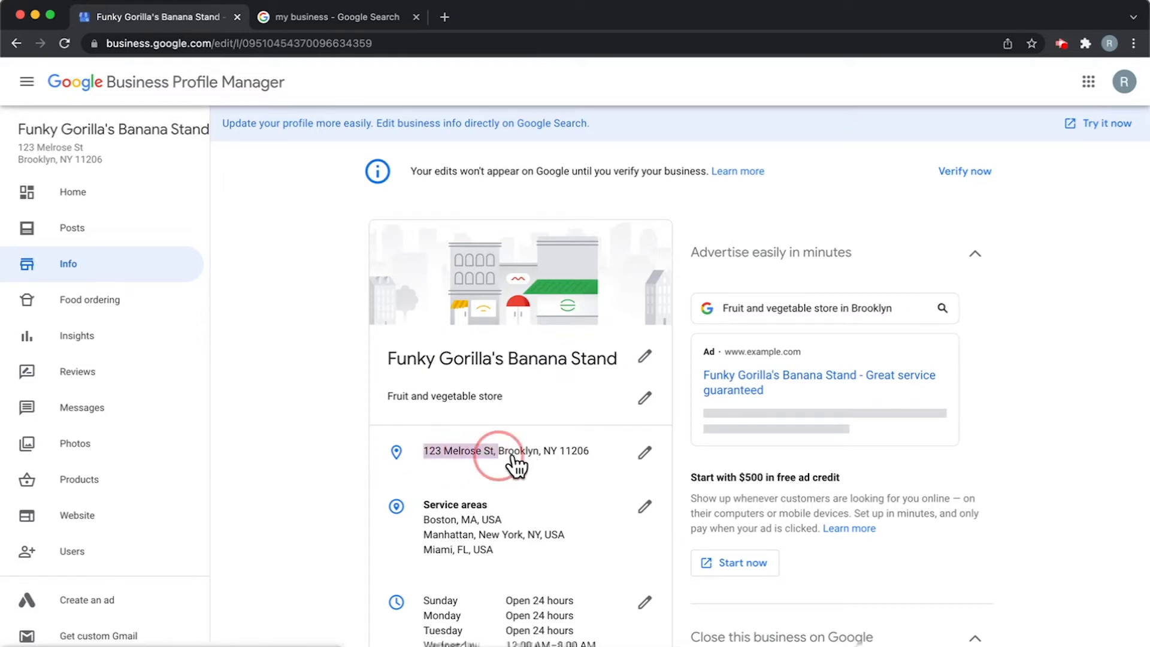
click(645, 452)
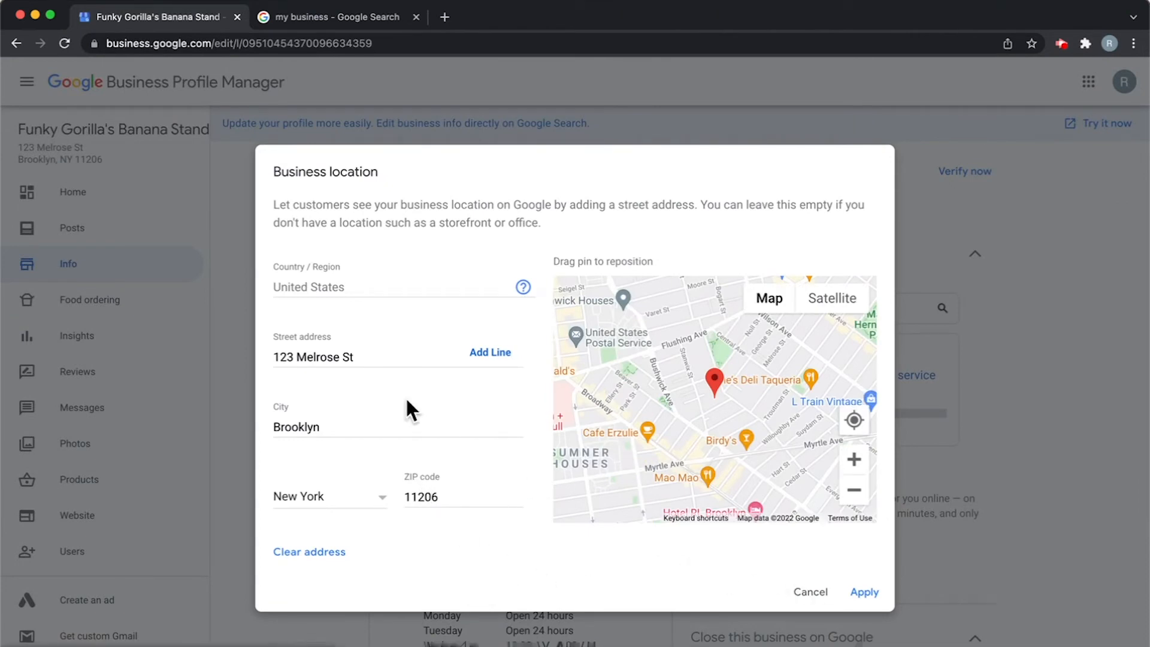
click(329, 357)
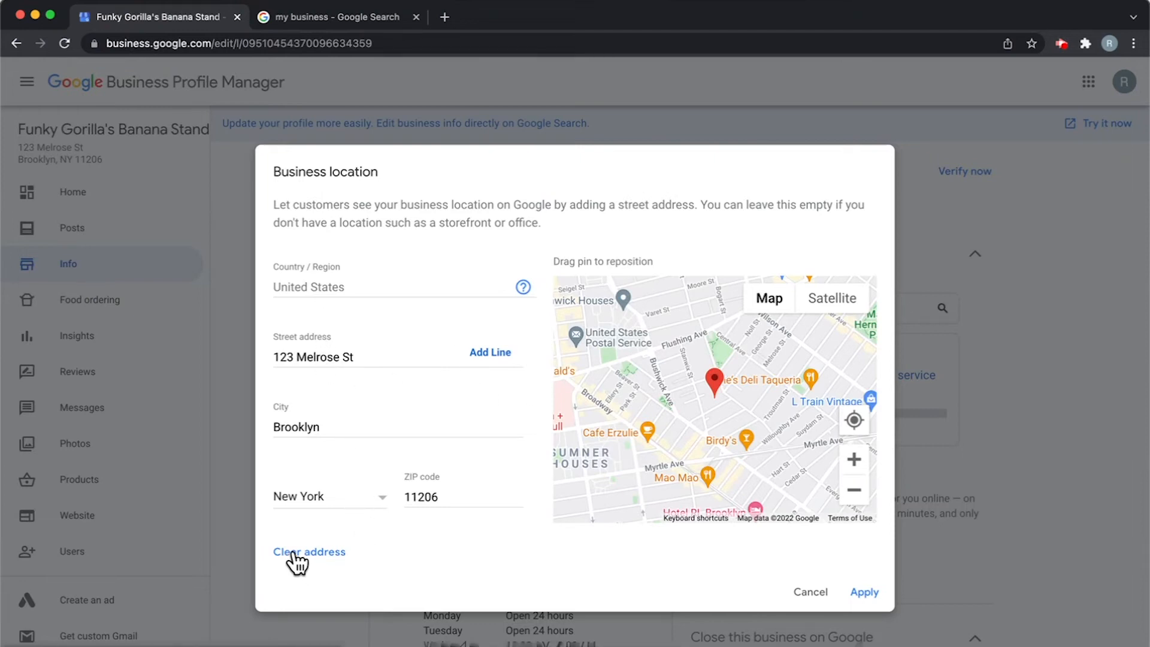
mouse_move(328, 559)
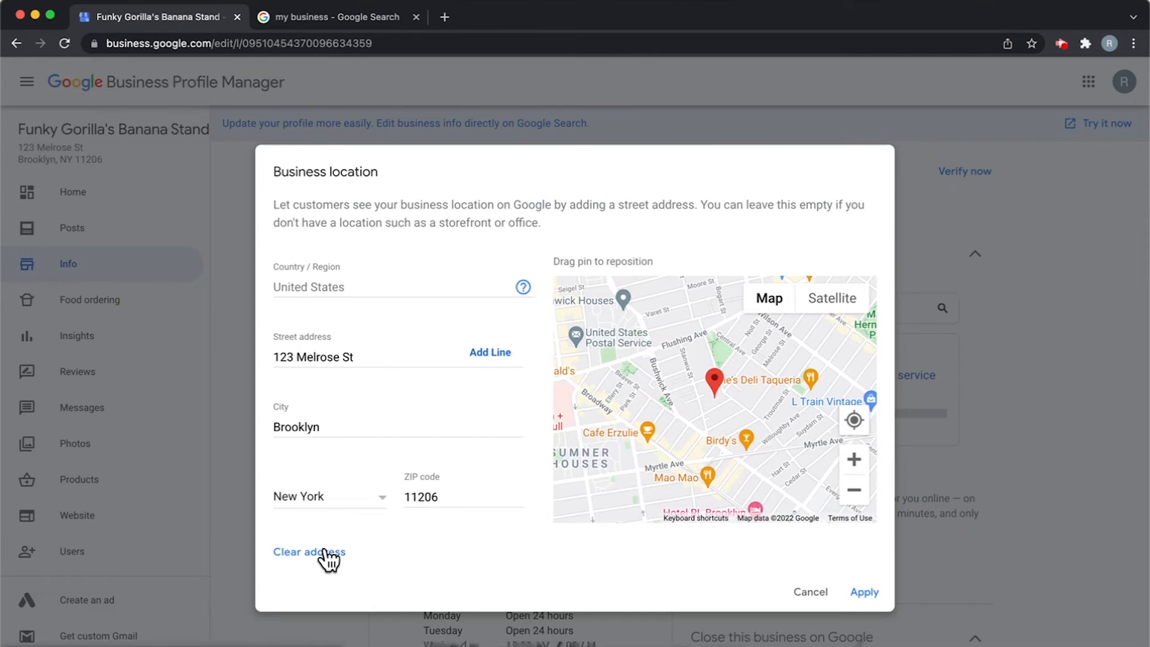
Clear the street address and apply, so the profile reads No location; deliveries and home services only
click(309, 552)
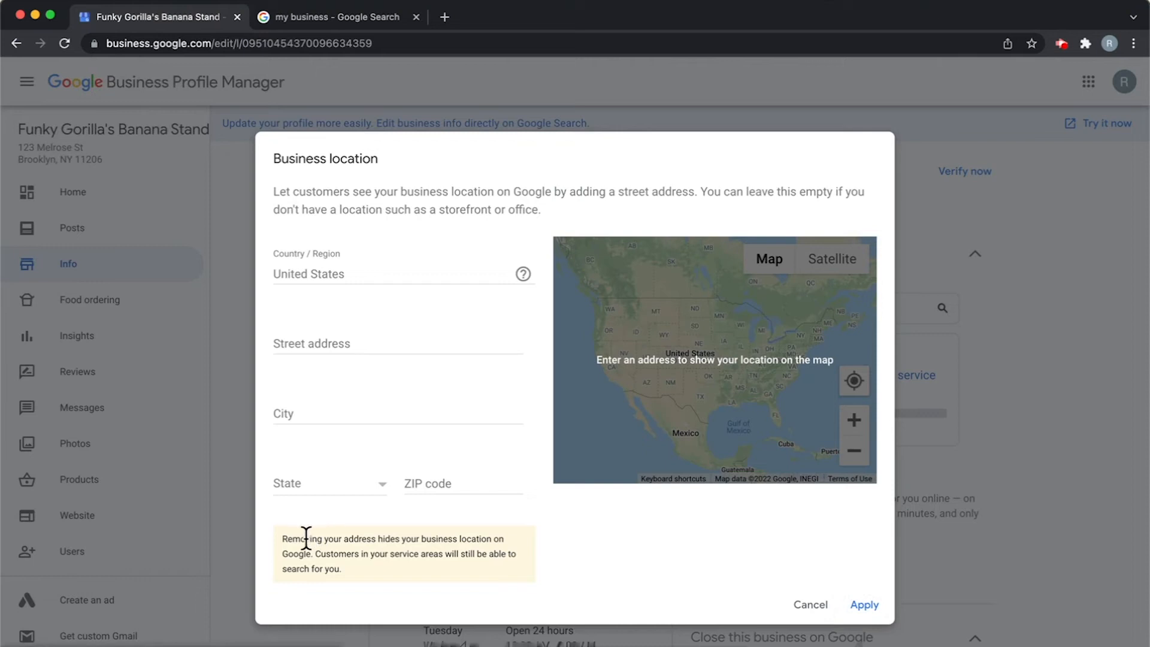
drag(301, 538, 429, 555)
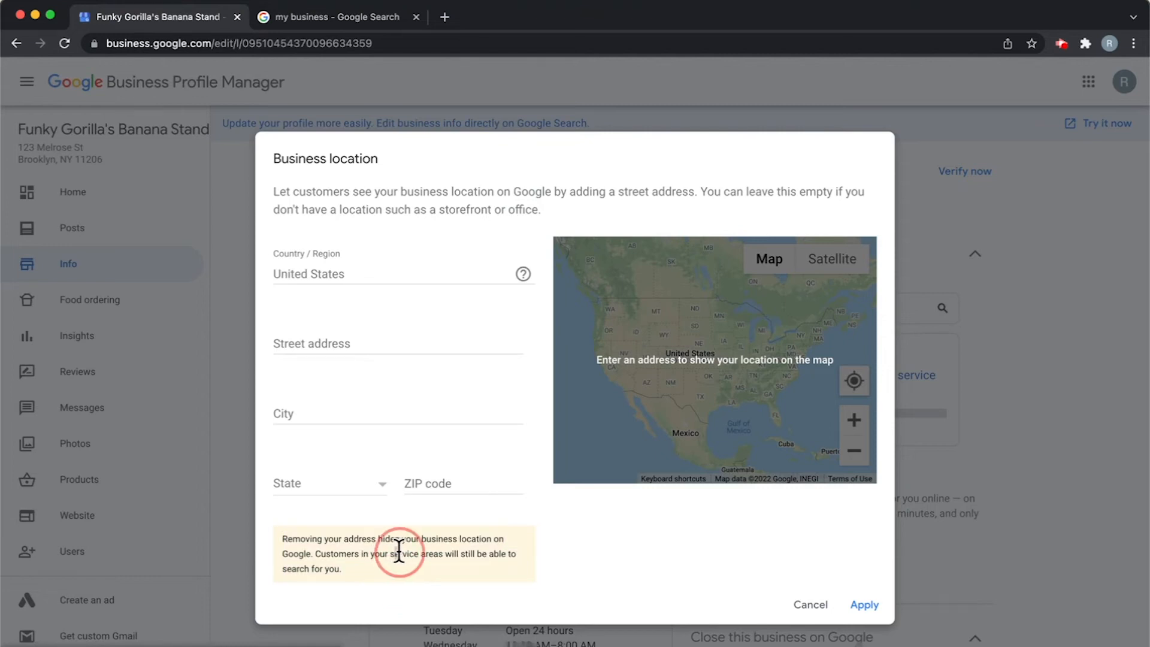
mouse_move(654, 583)
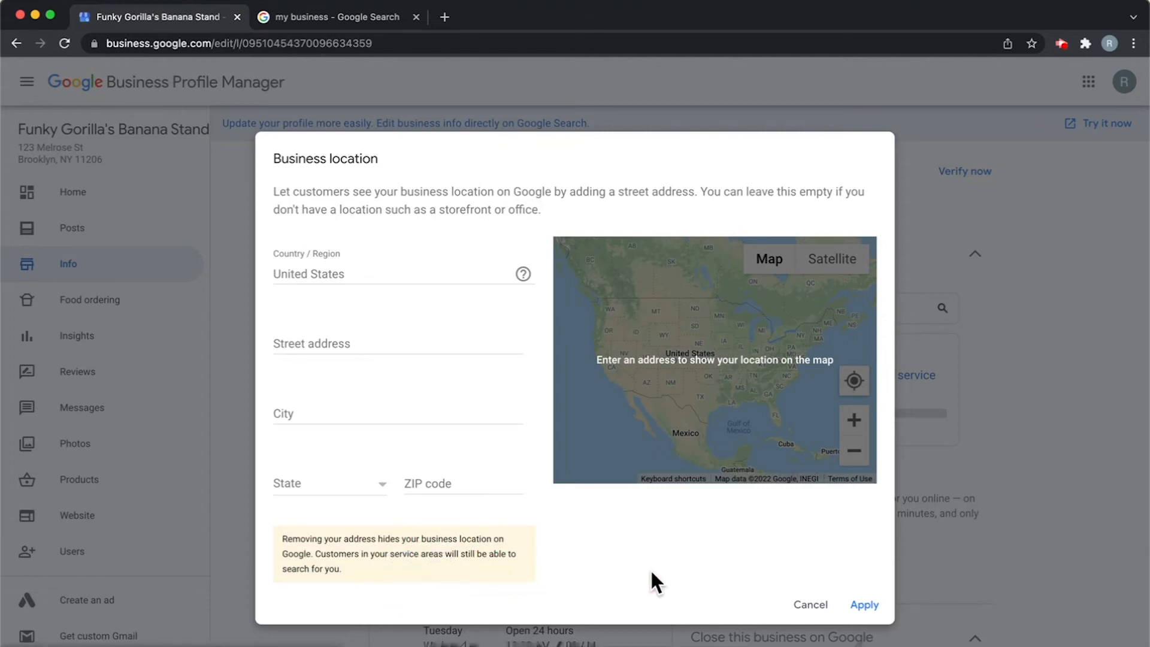
click(865, 604)
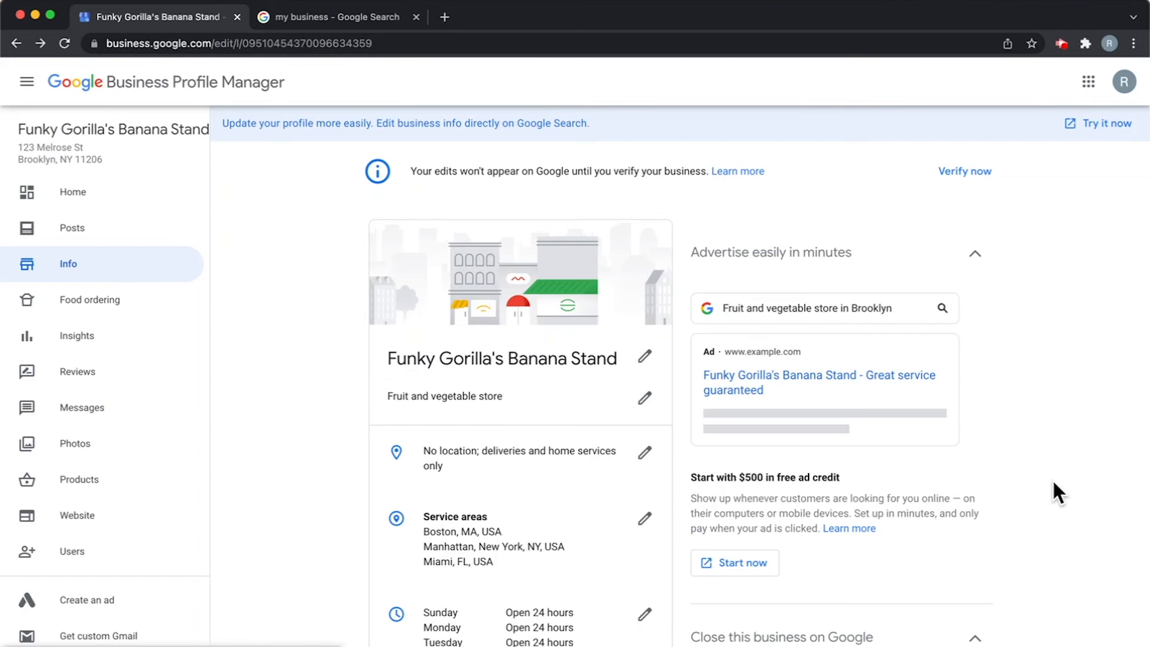
mouse_move(225, 500)
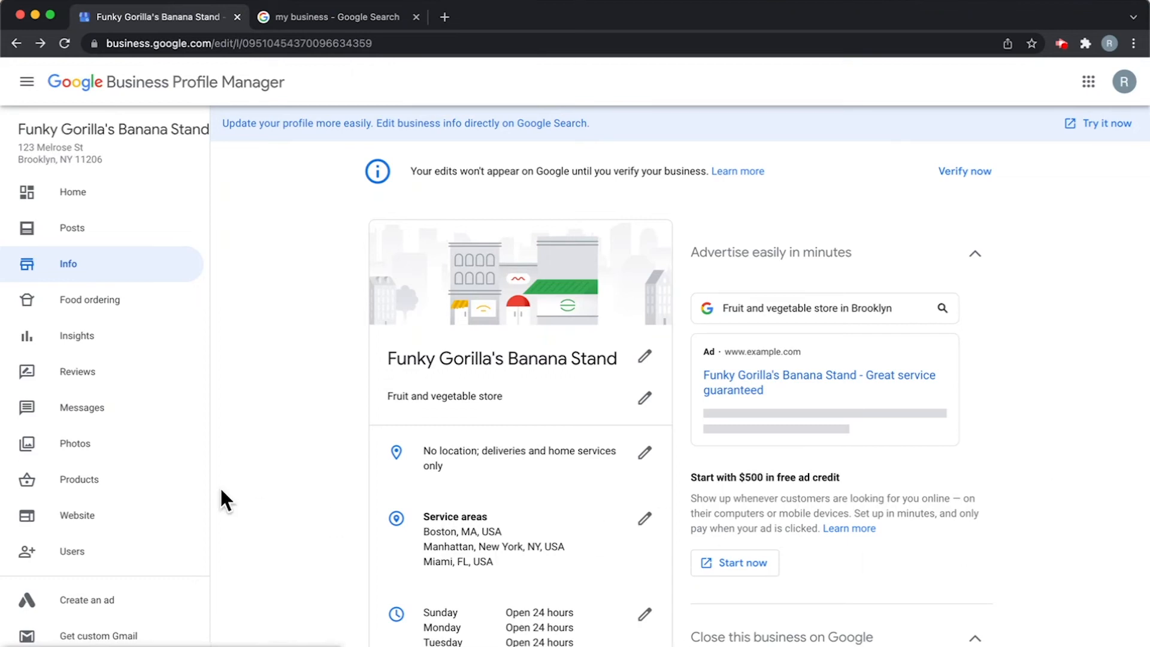
mouse_move(277, 586)
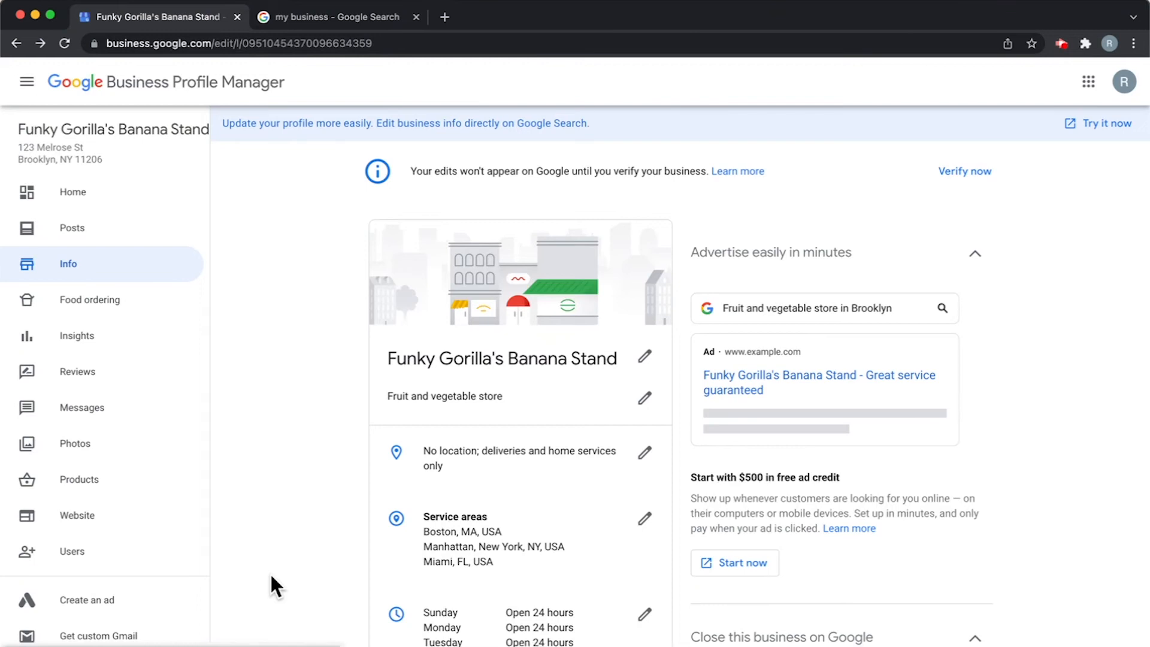
mouse_move(335, 388)
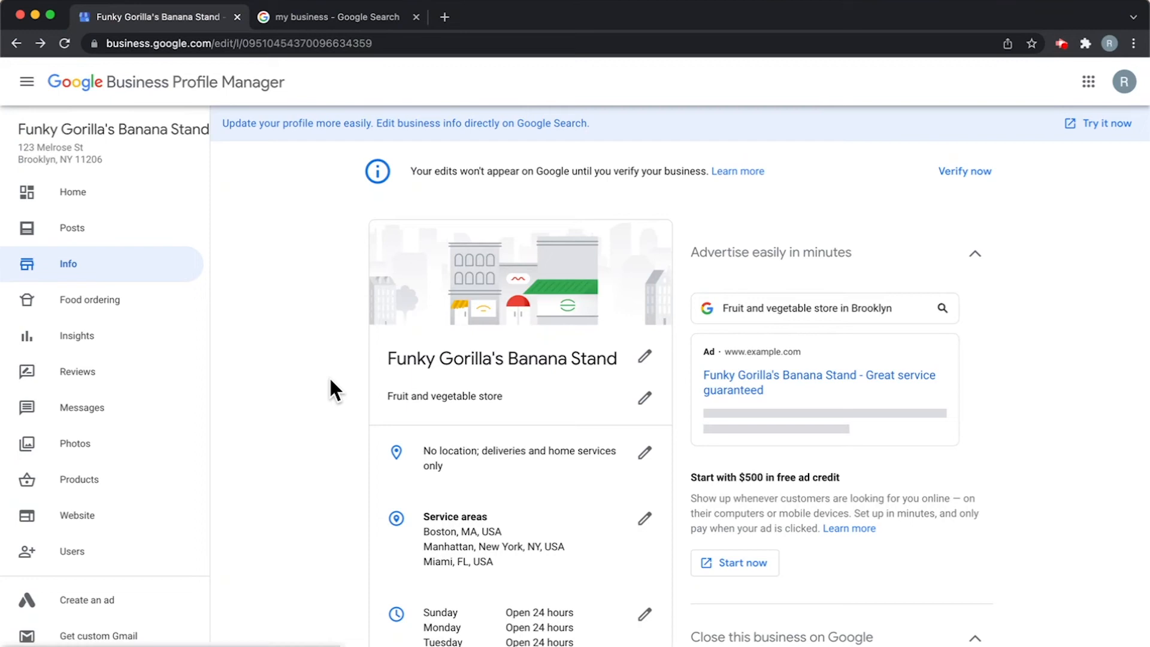
mouse_move(478, 477)
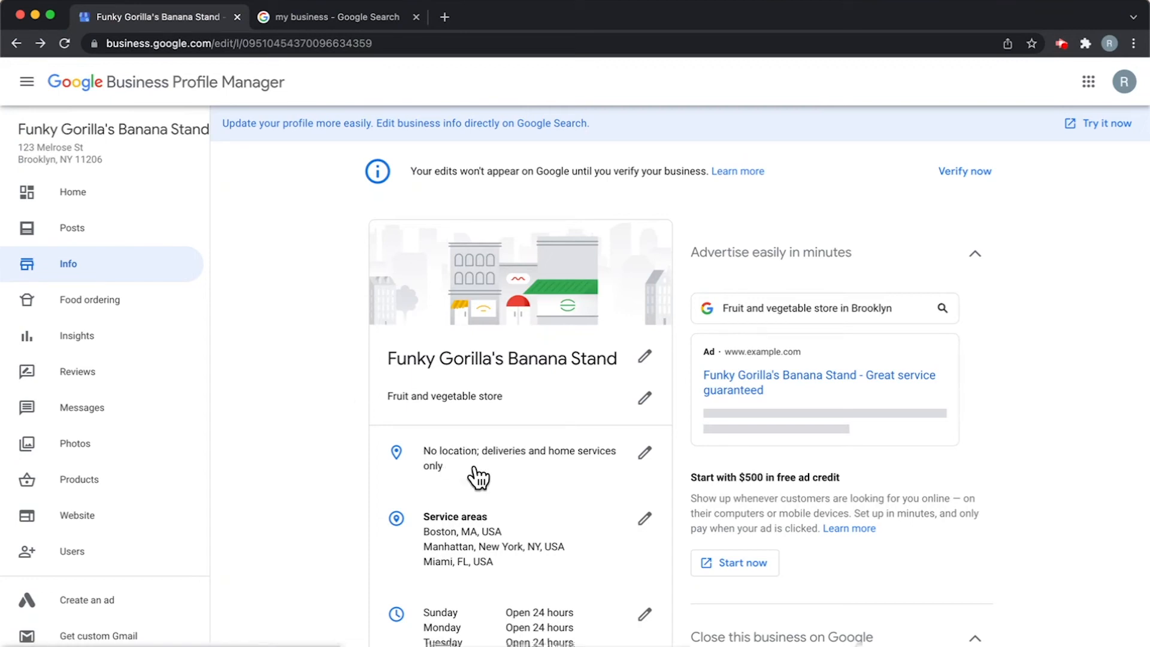
mouse_move(487, 471)
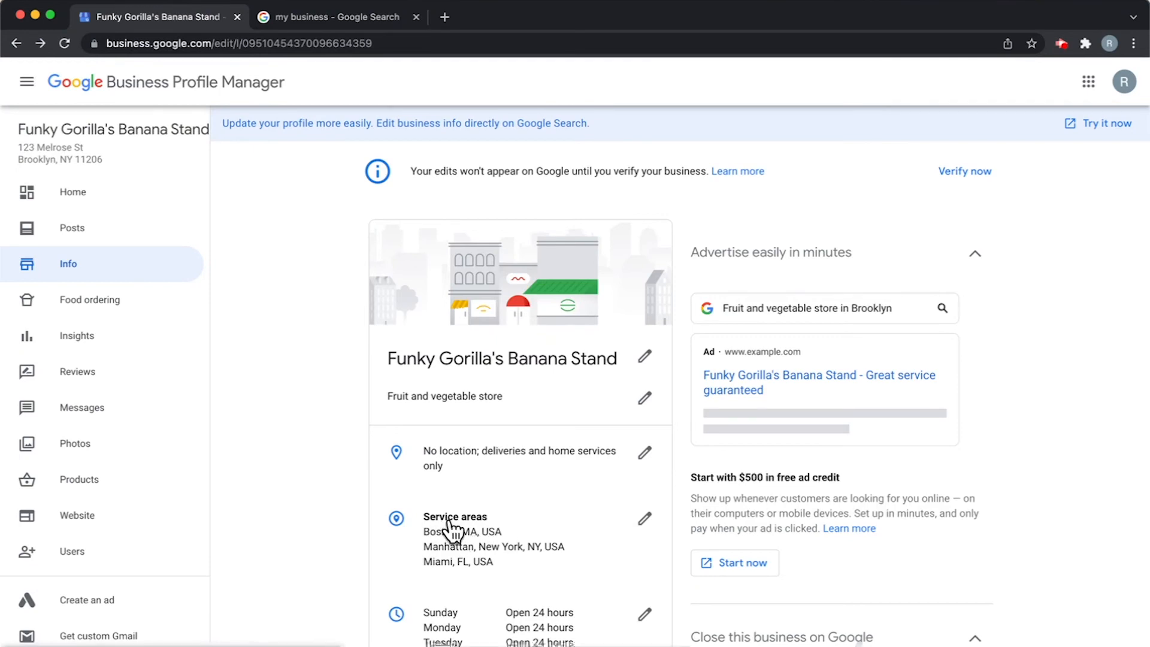
mouse_move(477, 560)
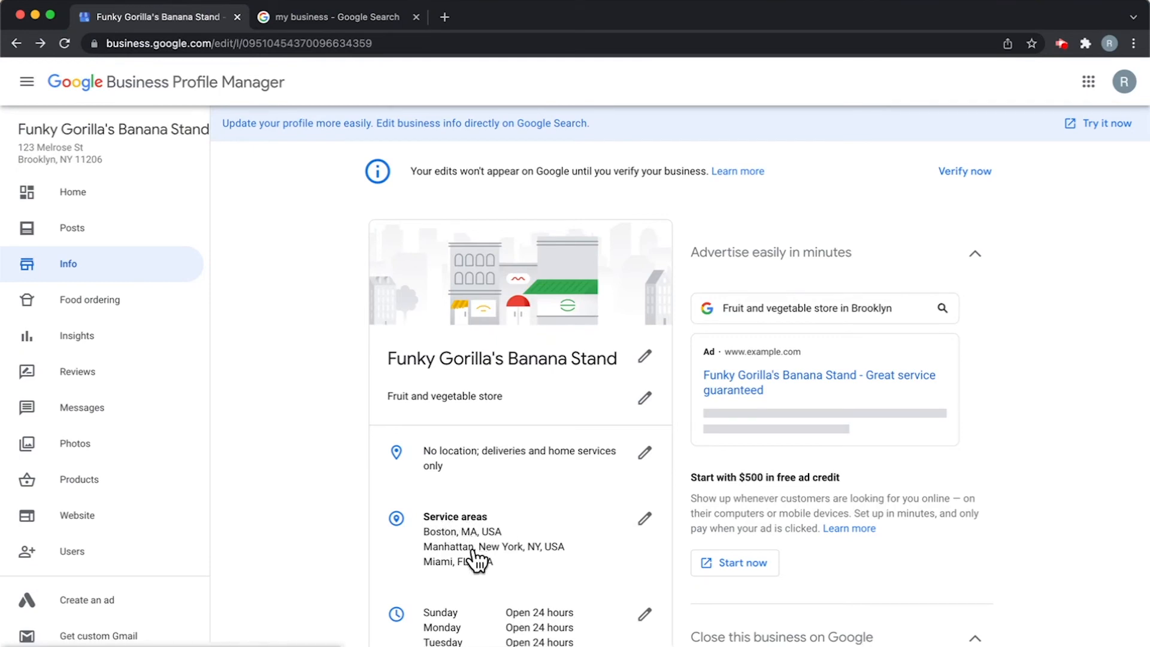
Bring up the Service area editor listing Boston, Manhattan and Miami
click(645, 519)
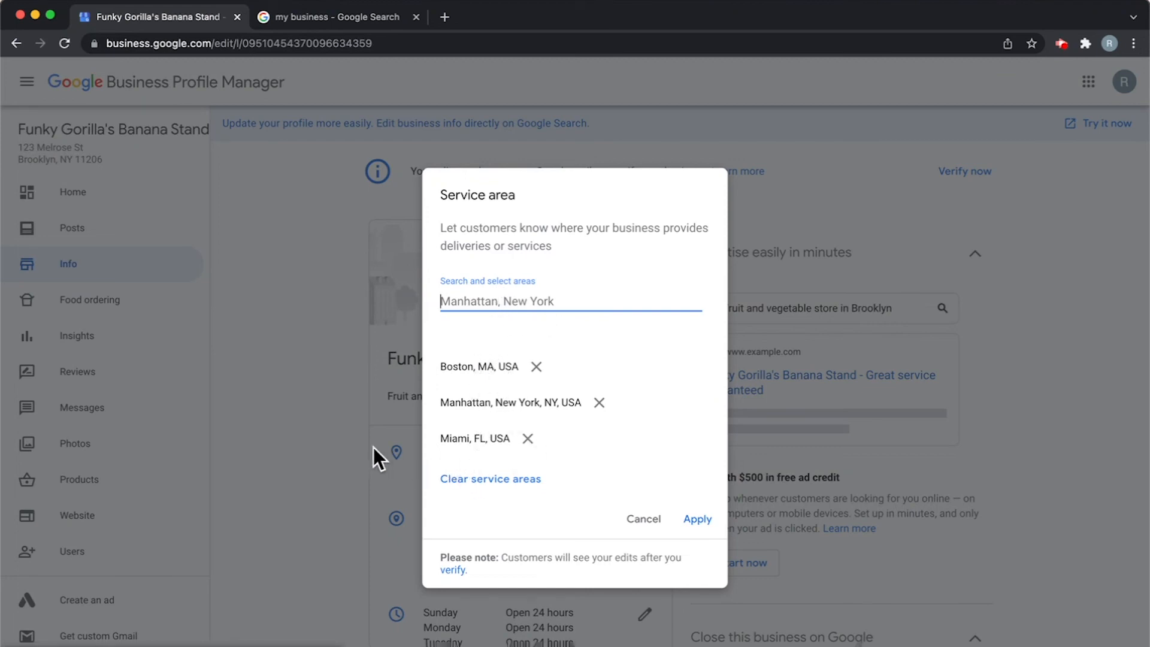
mouse_move(365, 453)
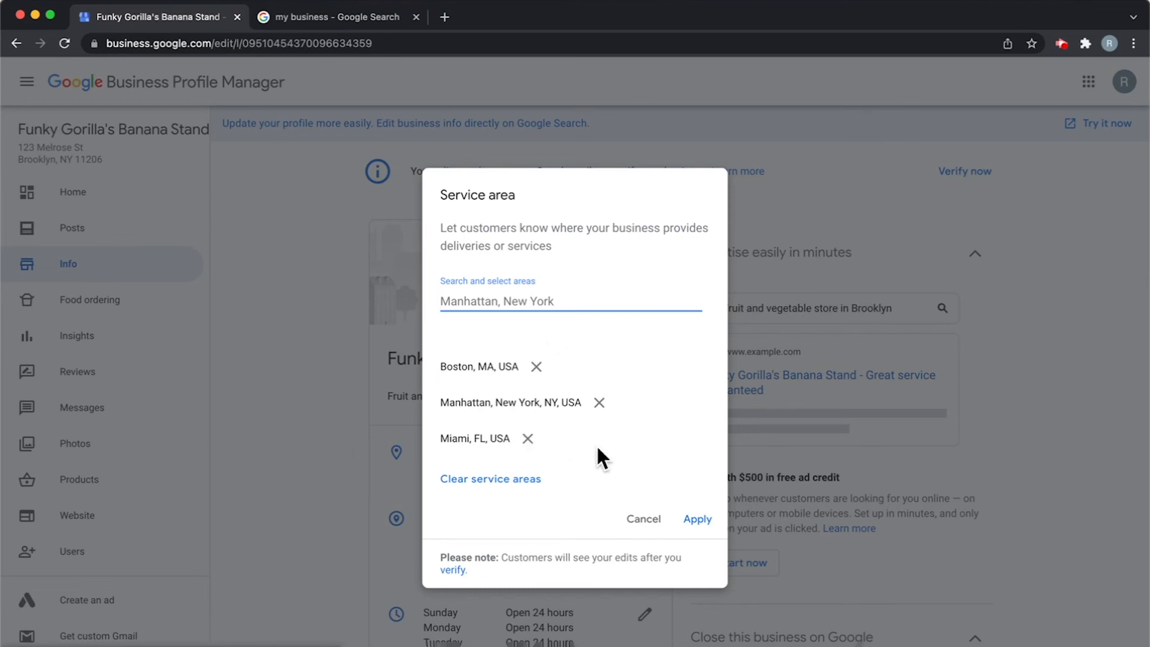
mouse_move(625, 470)
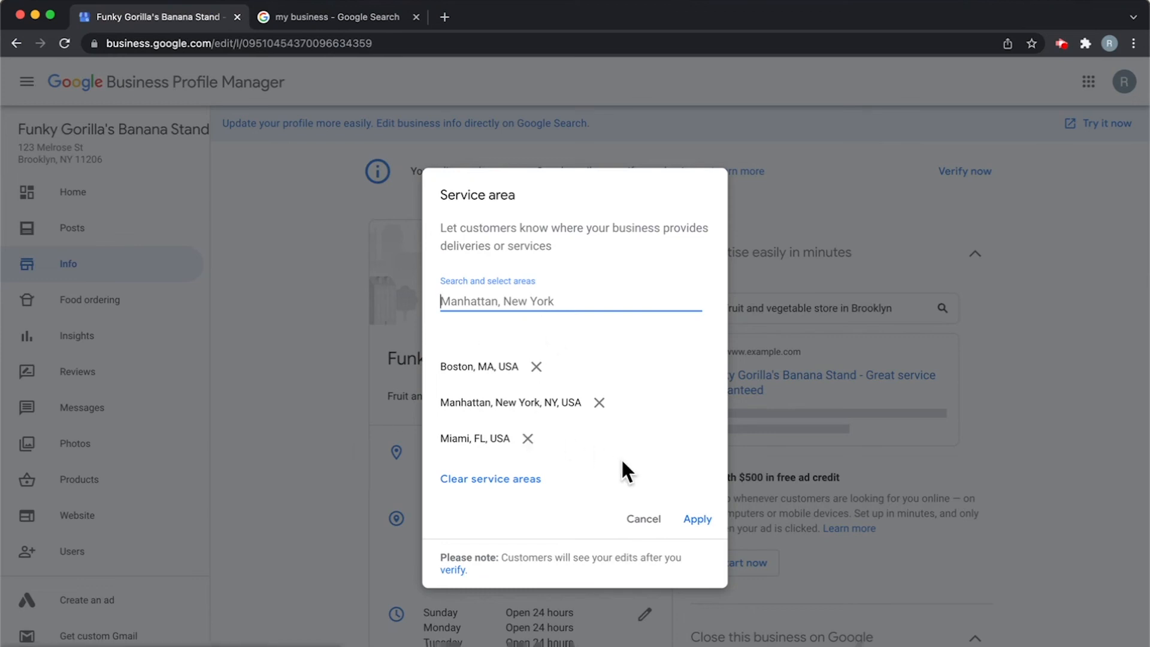
Cancel the Service area editor, keeping Boston, Manhattan and Miami unchanged
click(695, 519)
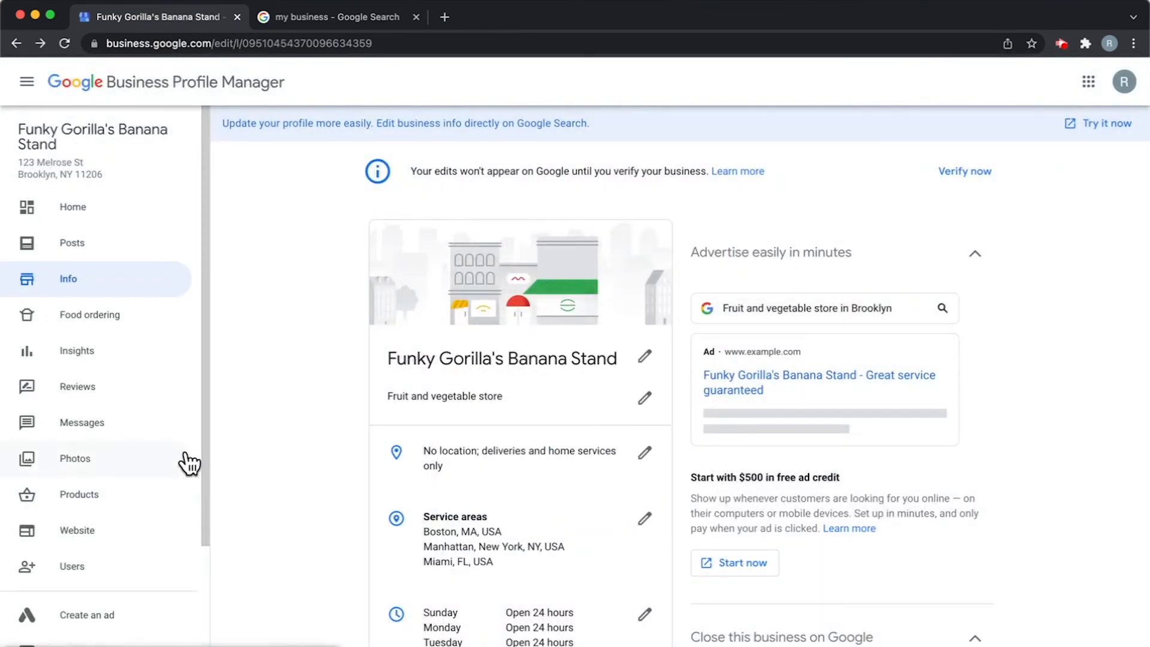